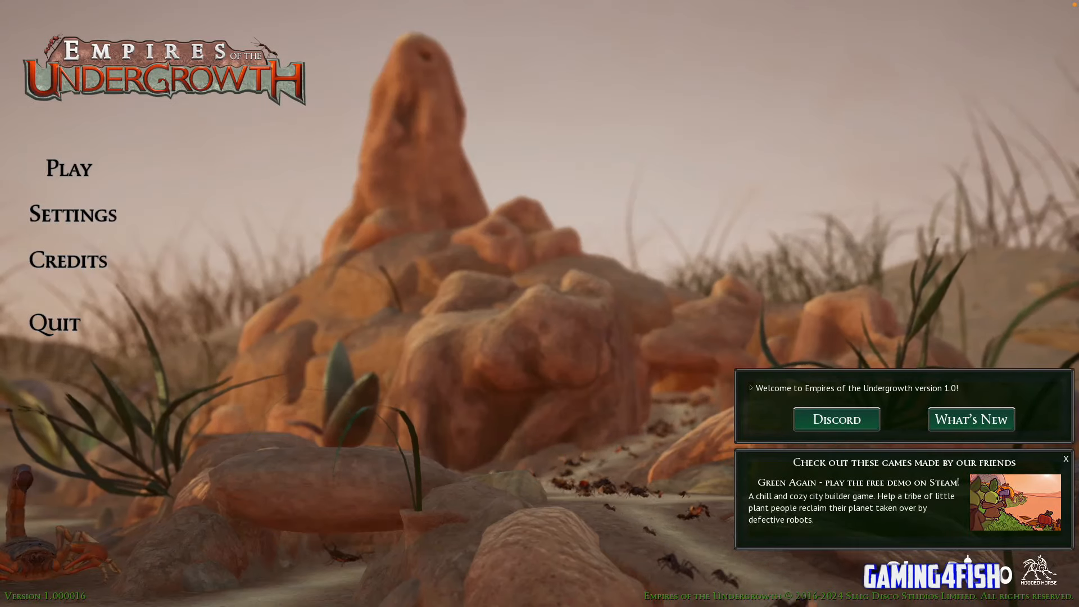
Step: Start the Tutorial level from the main menu's Play choices
click(67, 168)
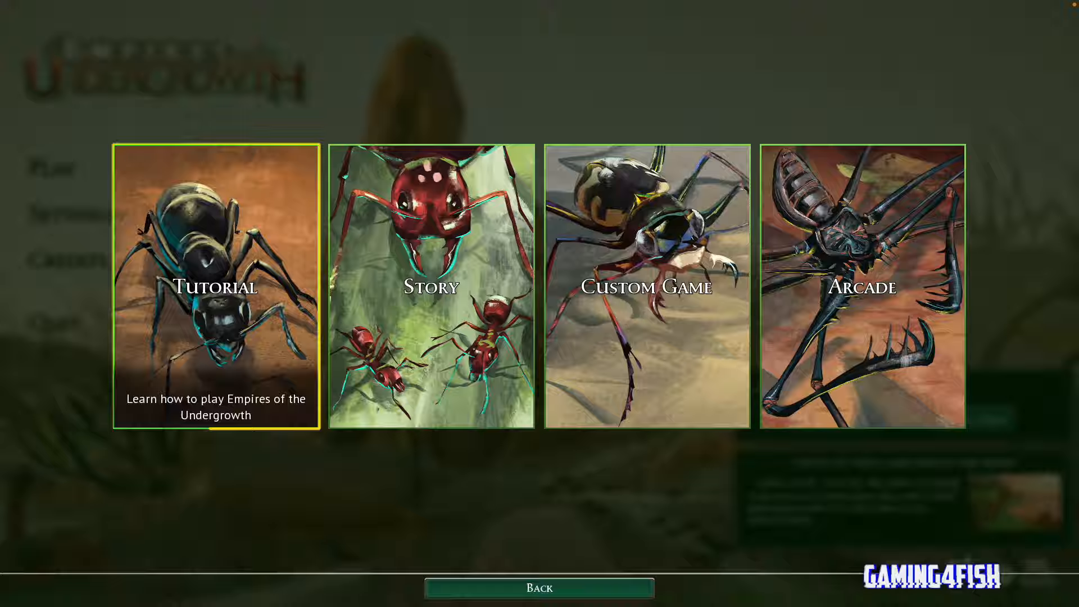
click(215, 286)
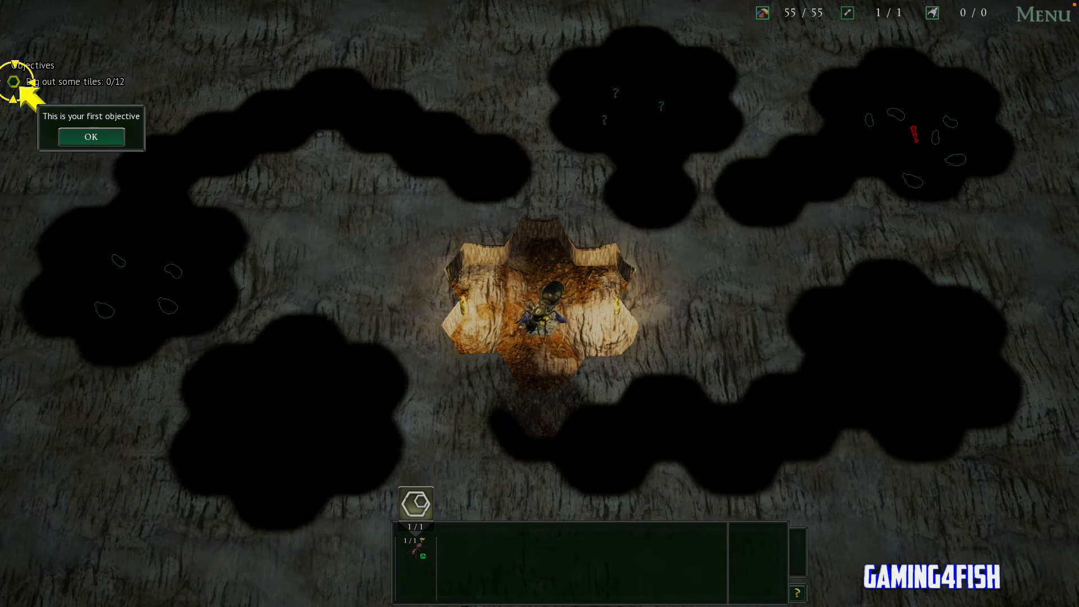
Step: Acknowledge the first objective and mark tiles below and right of the nest for digging
click(90, 136)
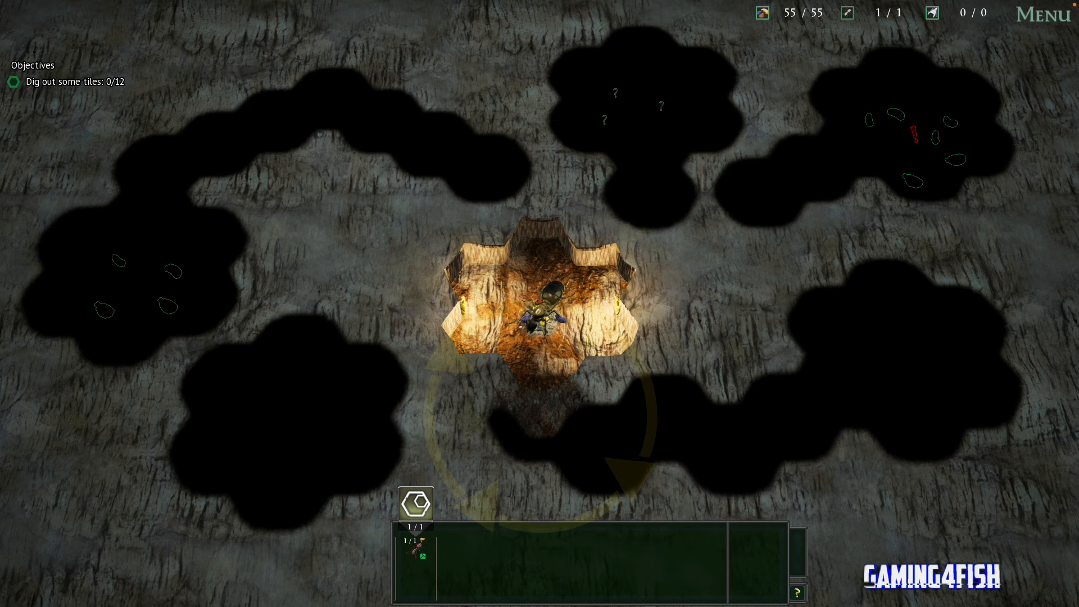
click(542, 419)
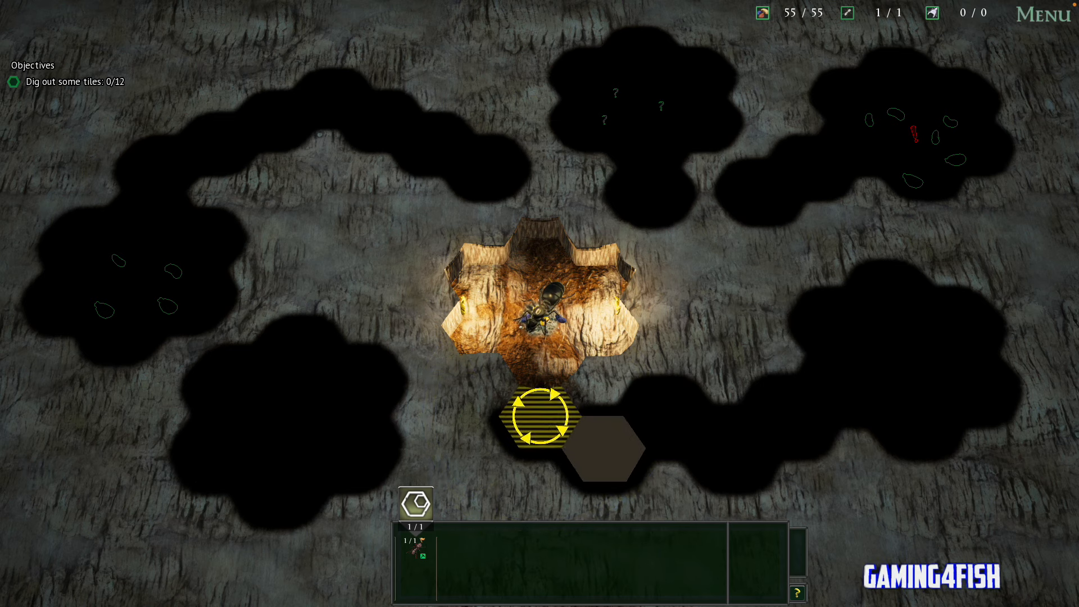
click(541, 424)
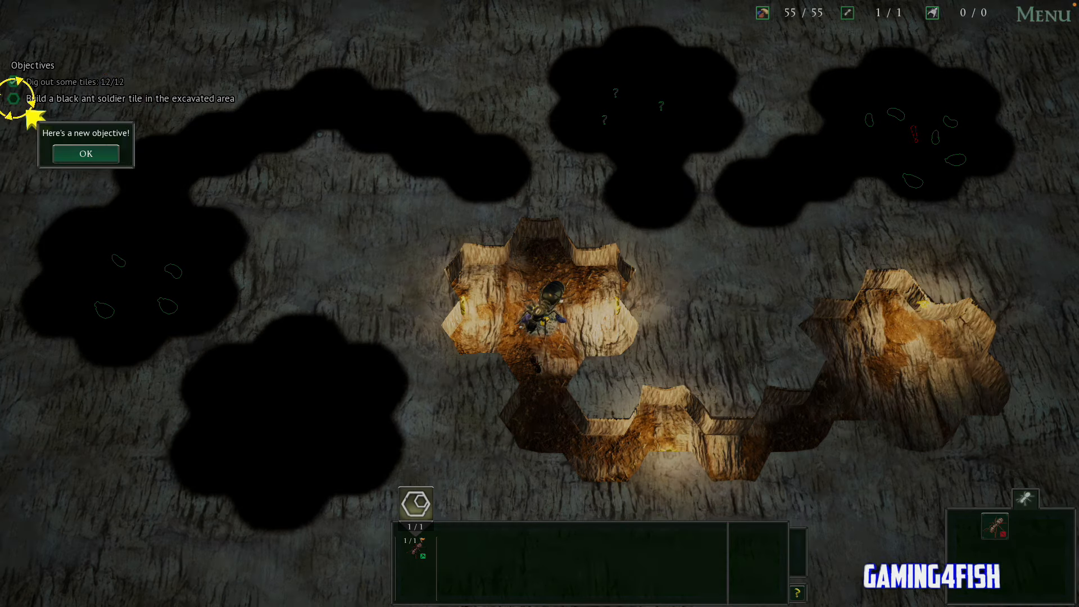
Step: Acknowledge the build objective and place a black ant soldier brood tile in the right chamber
click(85, 154)
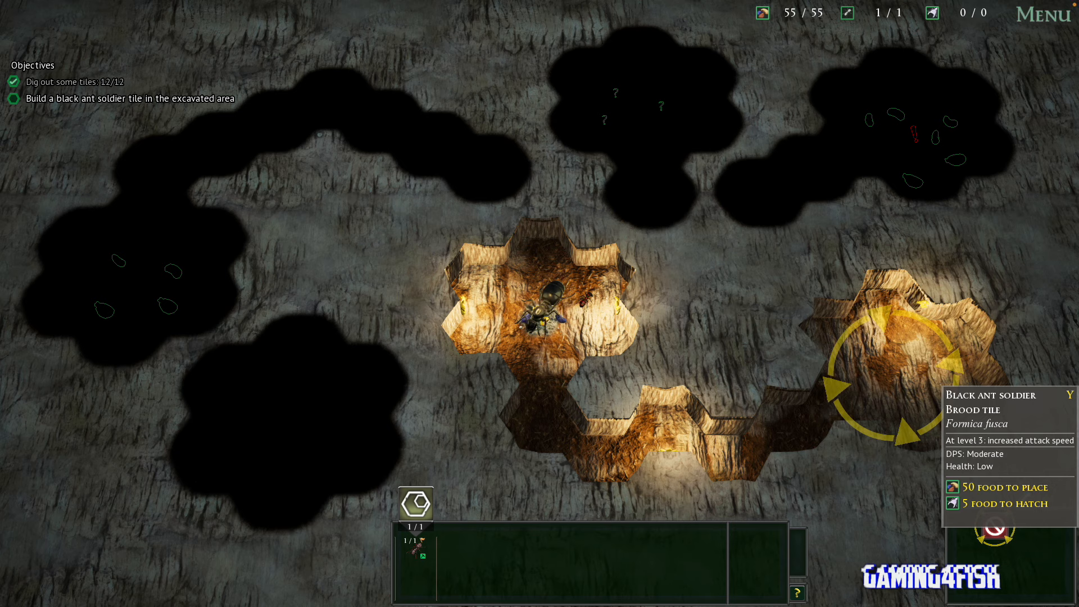
click(895, 360)
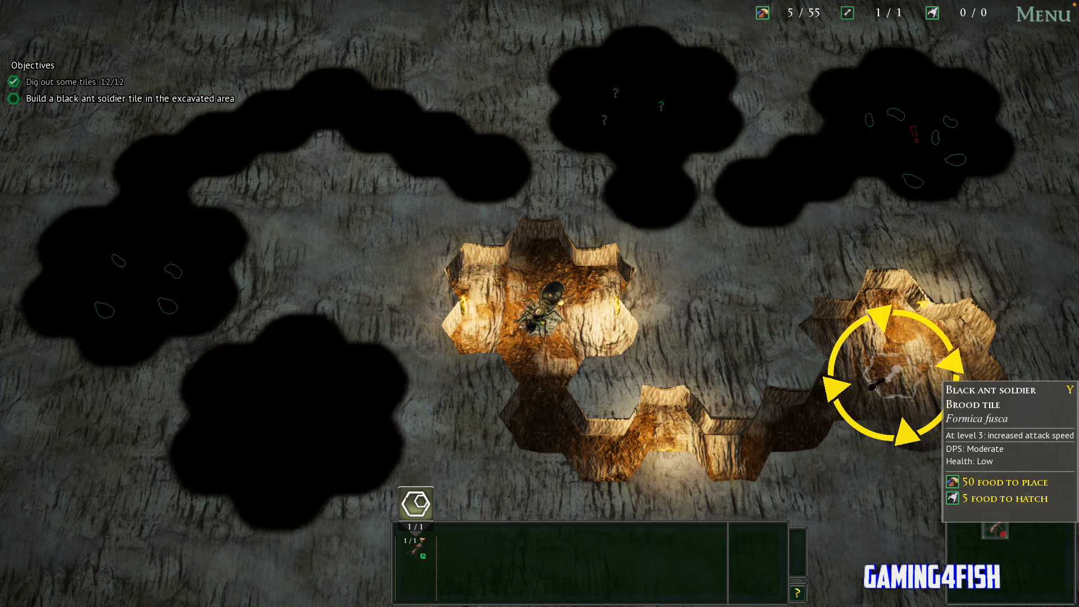
click(888, 376)
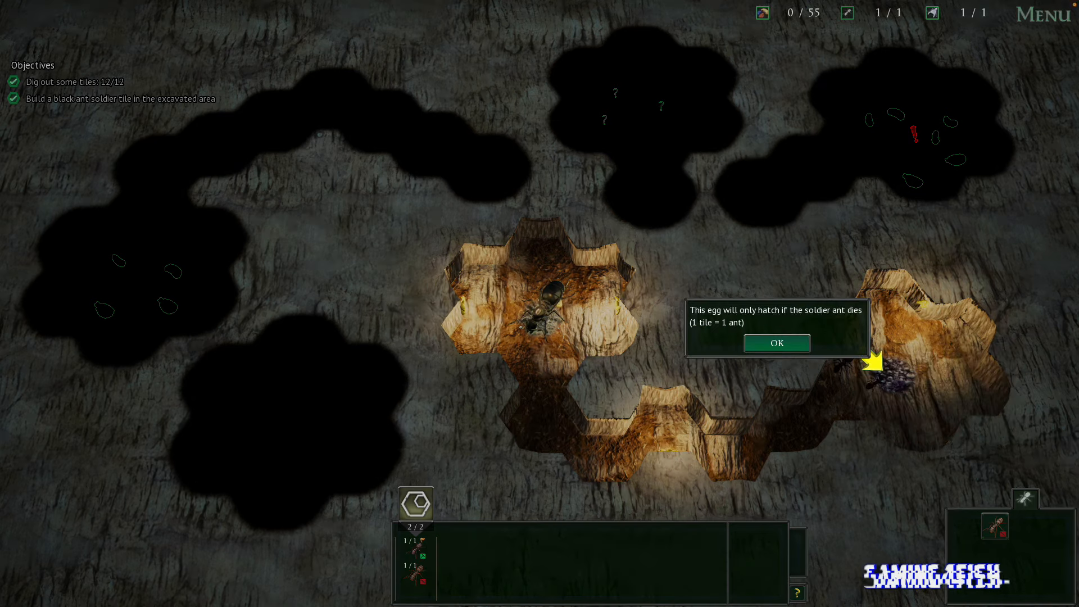
Step: Acknowledge the egg hatching, distant food and storage capacity notices
click(777, 342)
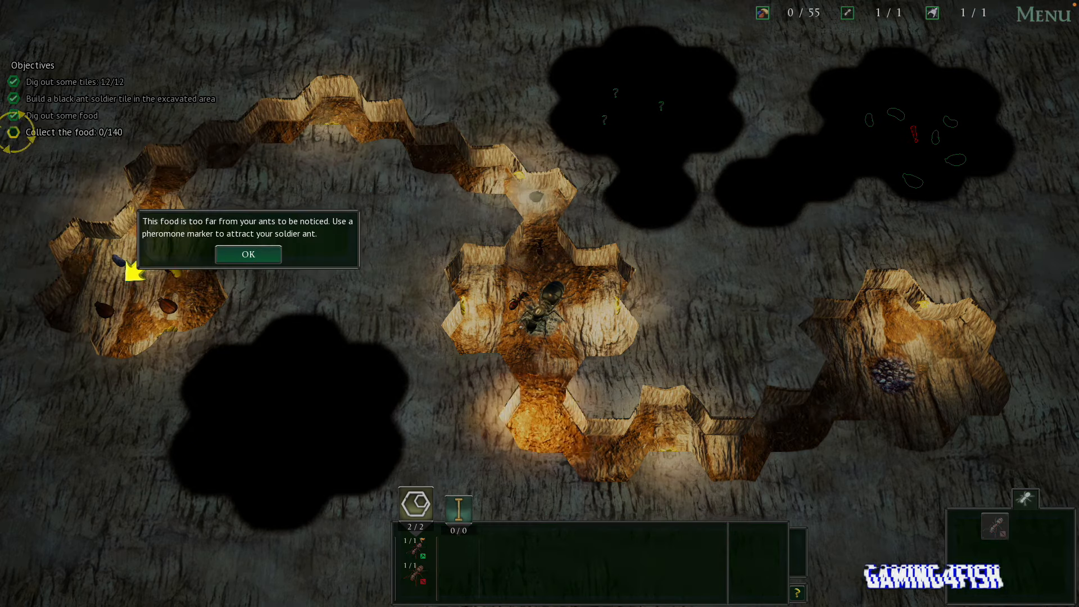
click(247, 254)
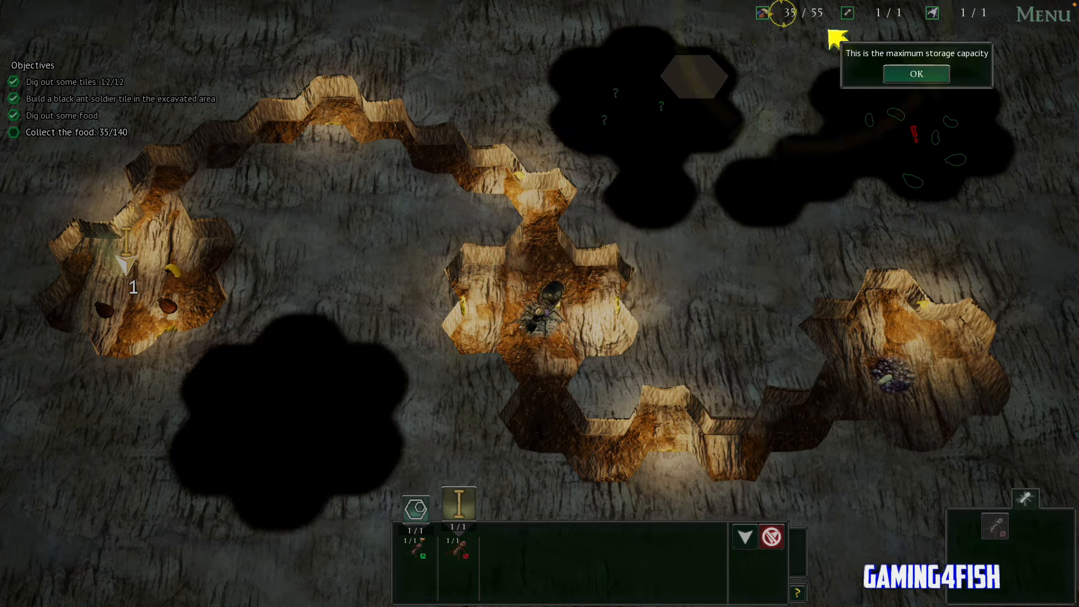
click(915, 74)
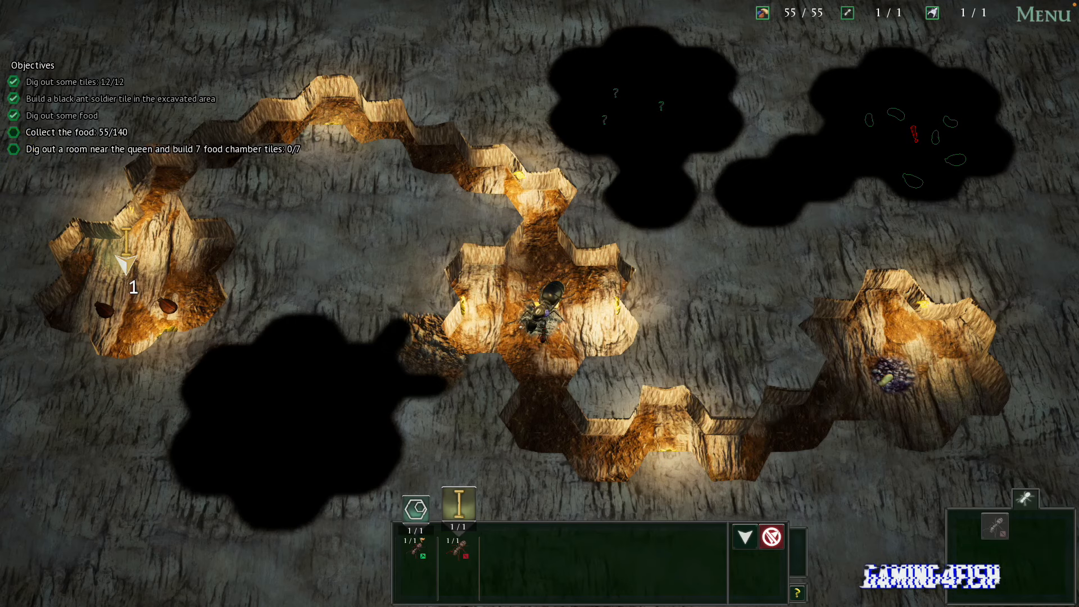
mouse_move(993, 499)
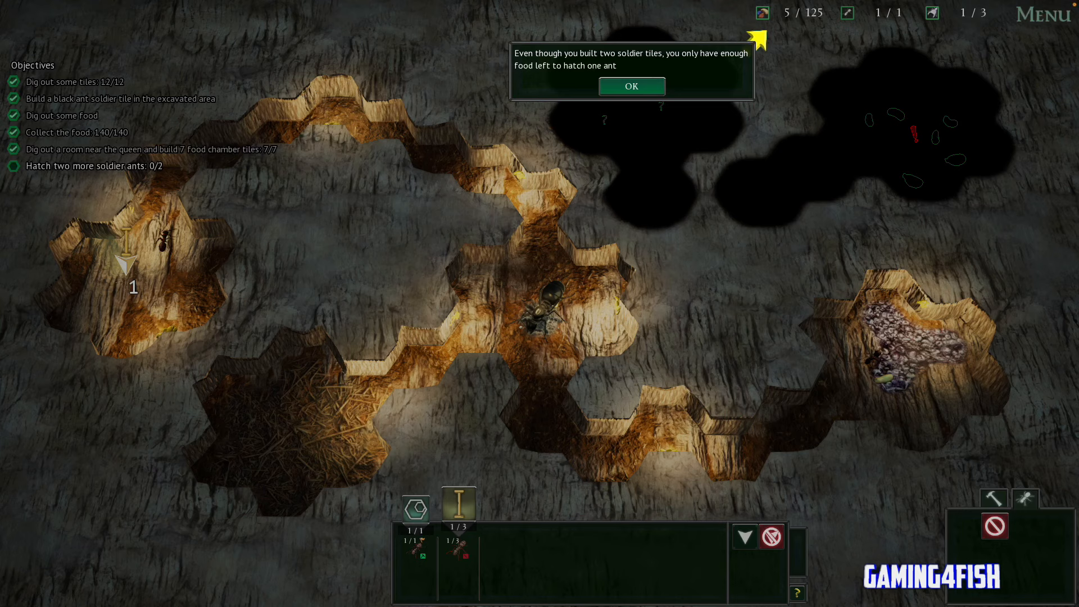
Step: Dismiss the tip about hatching only one ant
click(630, 87)
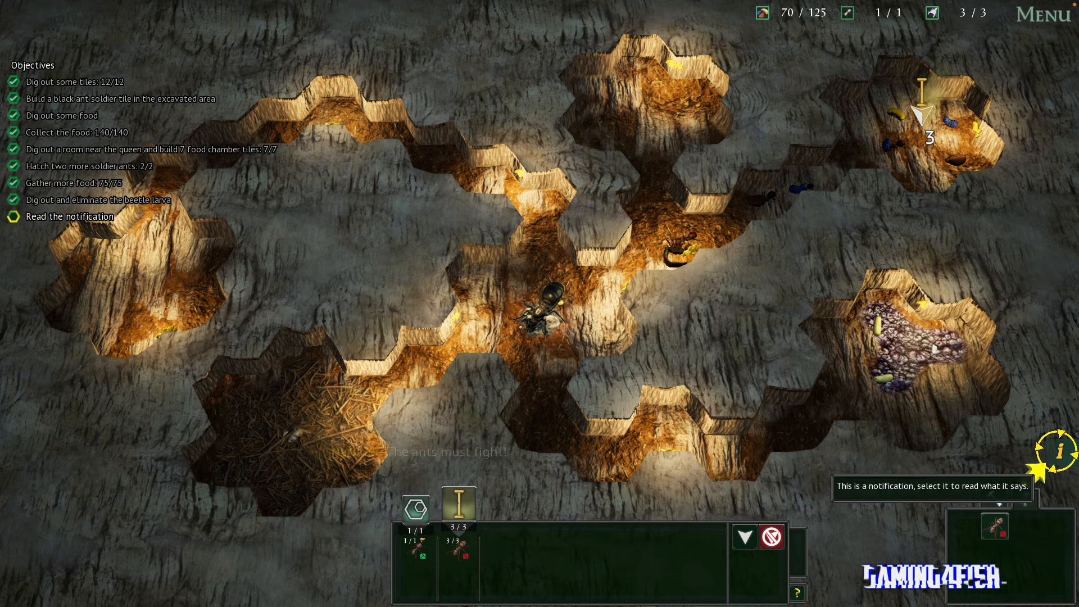
Step: Read the pending notification from the notification icon
click(1060, 450)
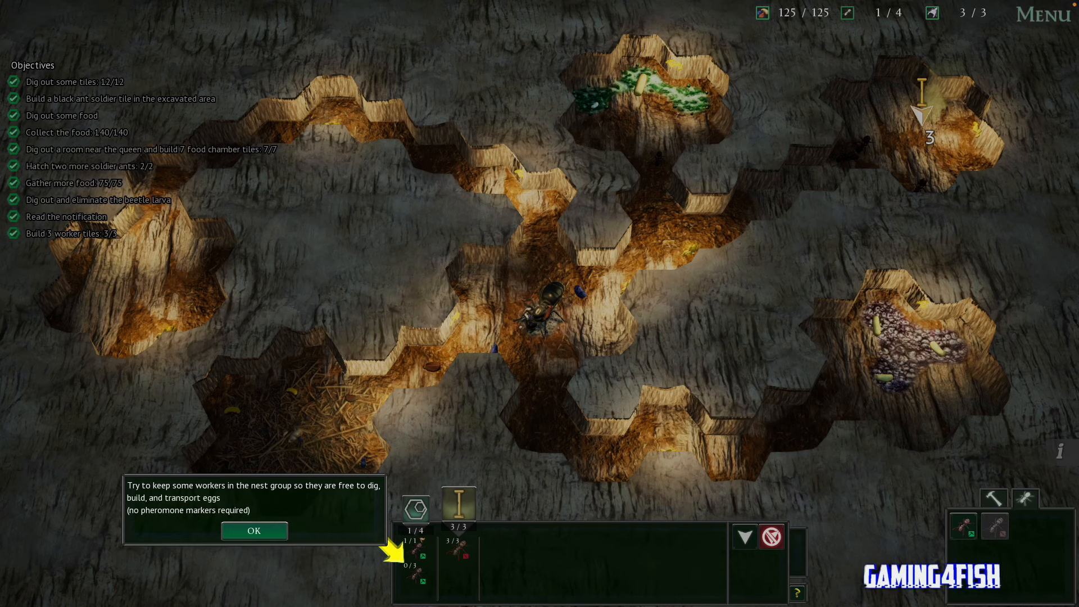
Step: Acknowledge the tips on nest workers, nest group, soldiers, extra pheromone groups and stopping attacks
click(253, 529)
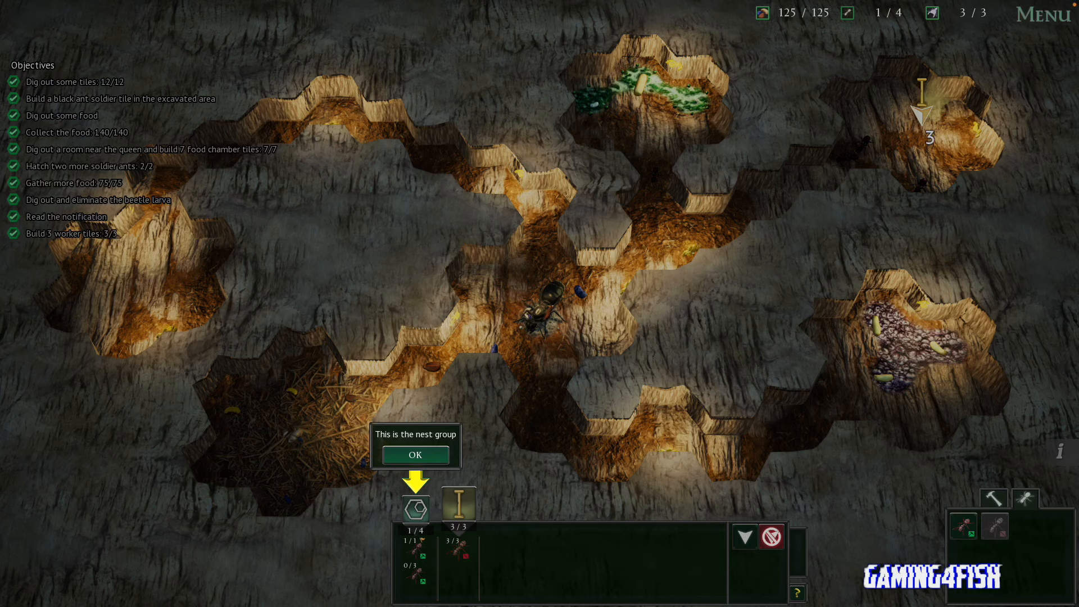
click(415, 455)
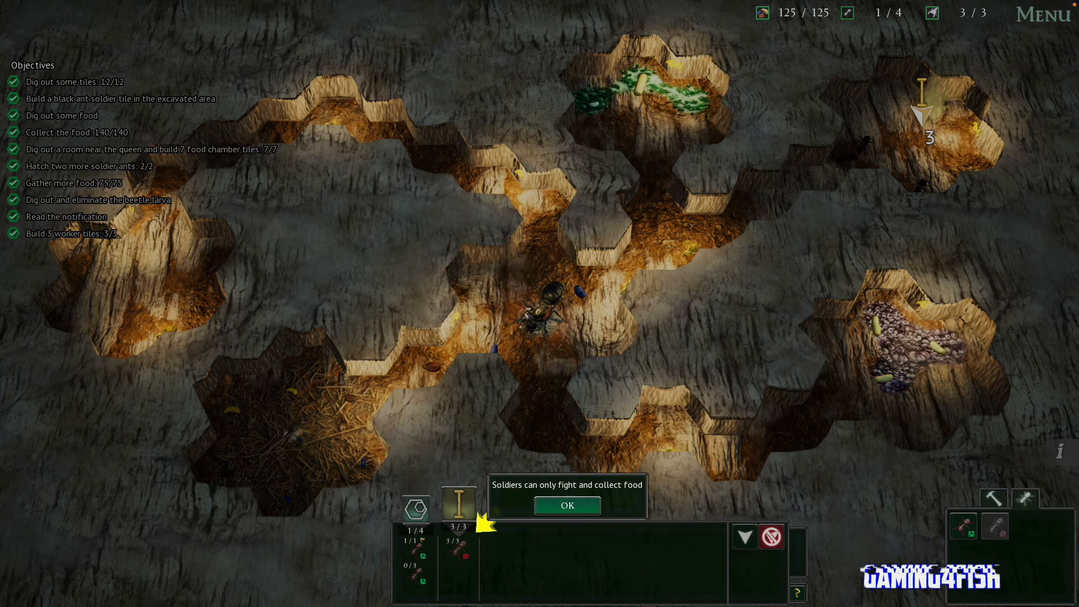
click(566, 505)
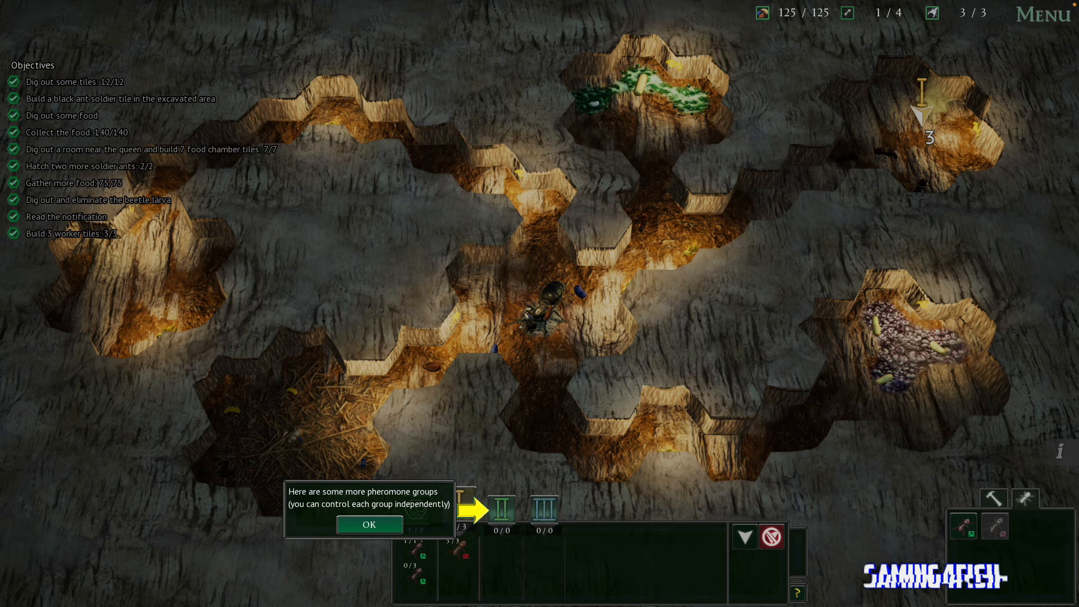
click(368, 524)
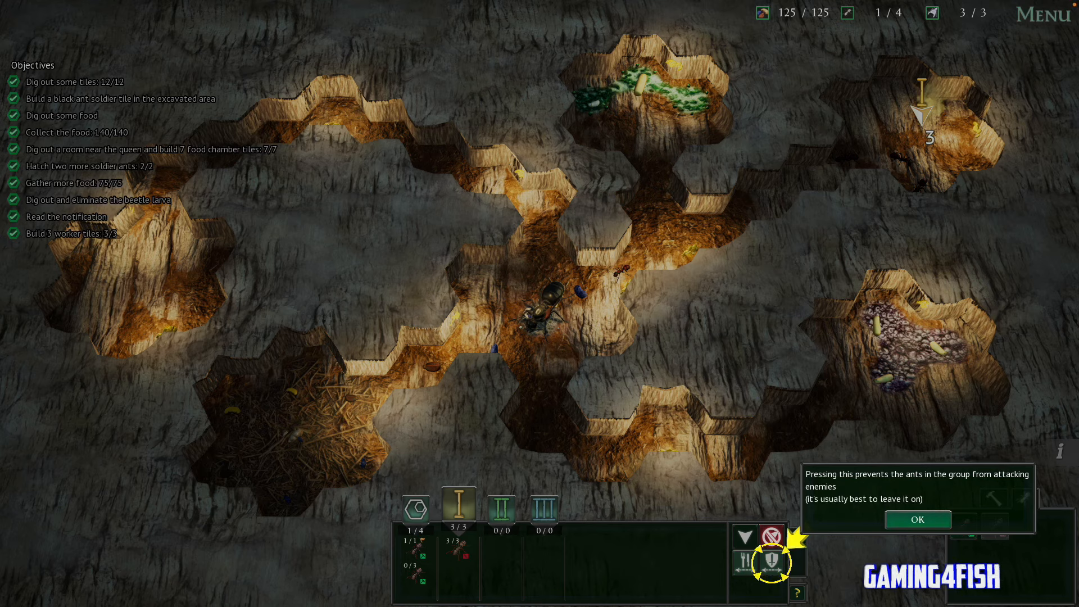
click(915, 519)
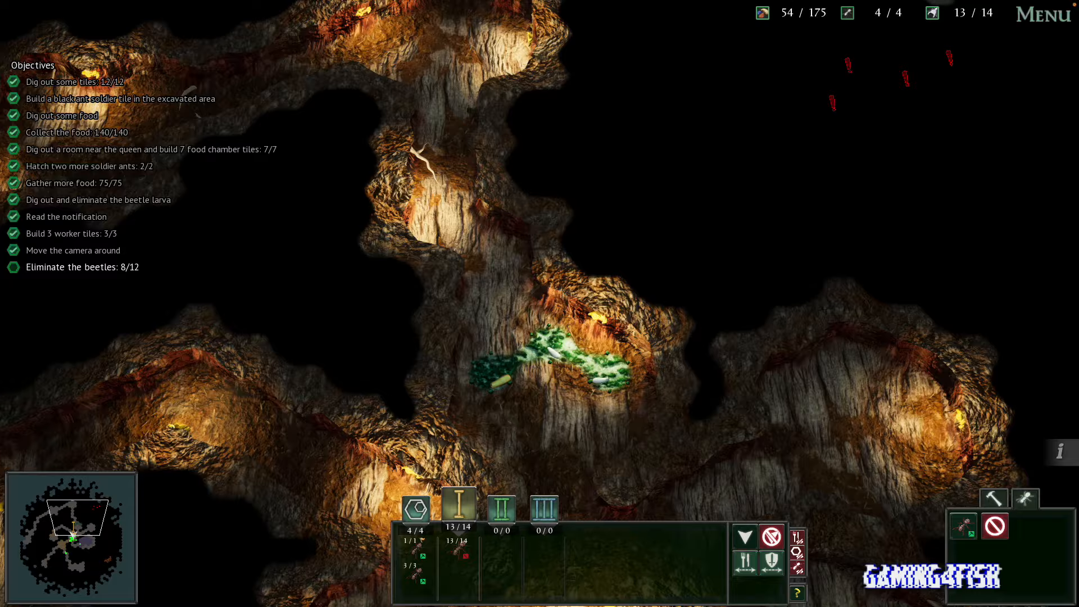
Step: Scroll the camera to follow the soldiers fighting the beetles in the tunnels
scroll(down, 3)
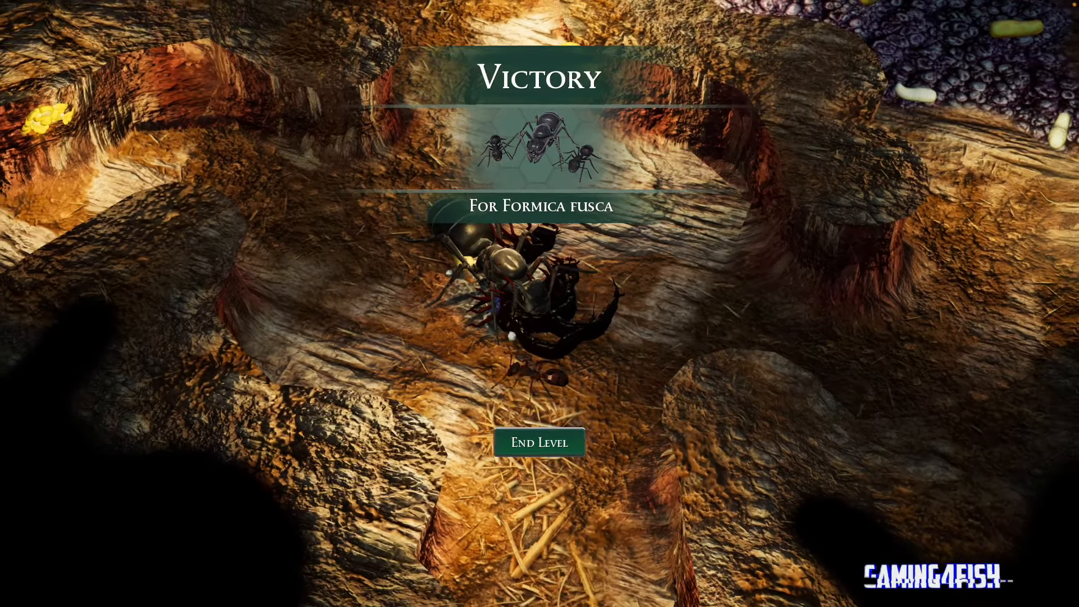
Step: End the level from the Formica fusca Victory screen
click(539, 442)
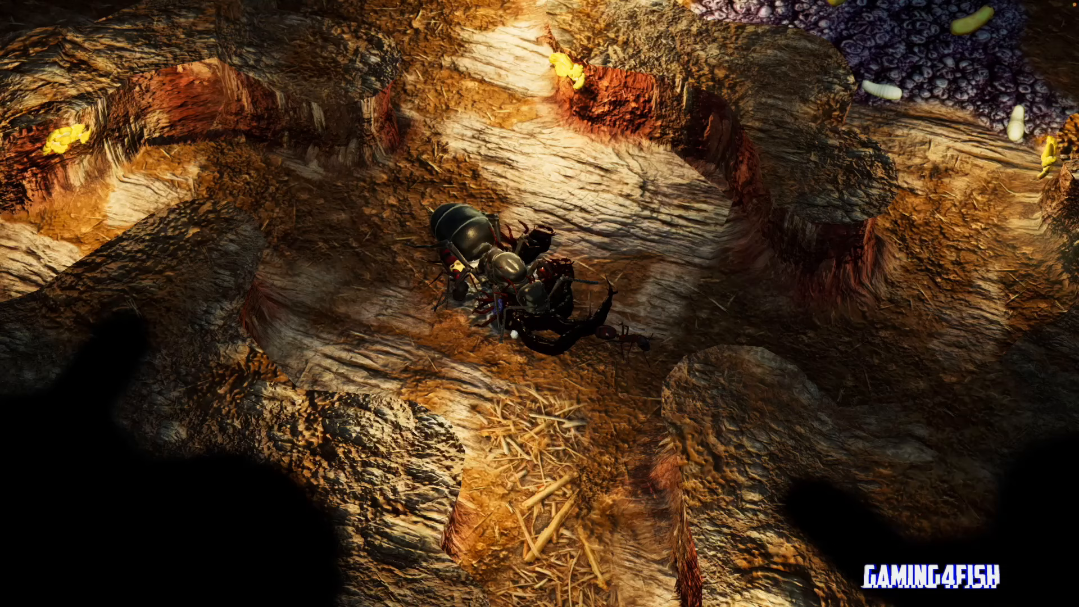